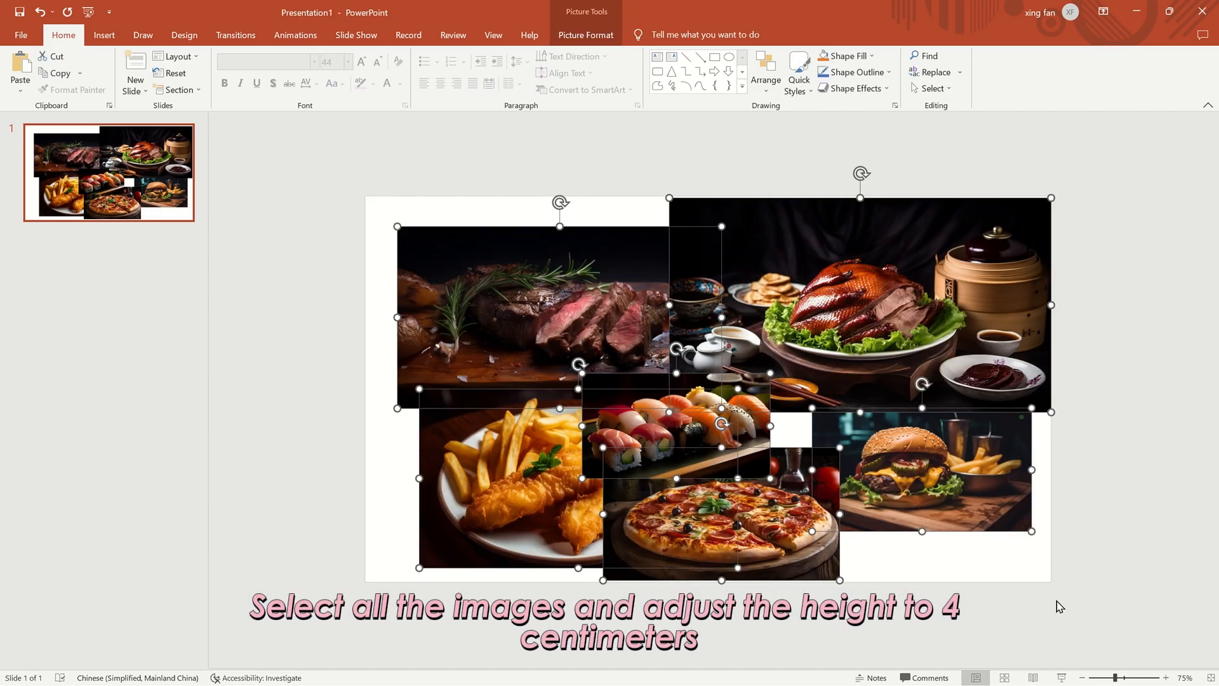
Give all six food photos a uniform 4 cm height in Picture Format.
left_click(585, 35)
type("4")
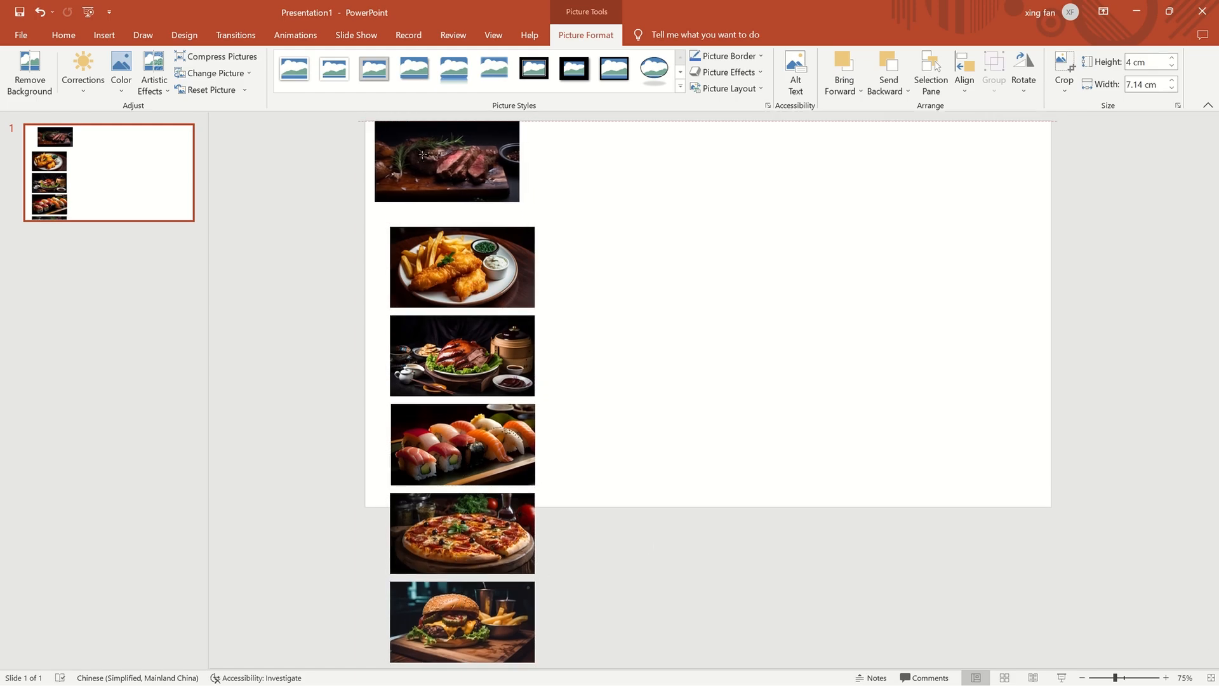
Enlarge the steak photo to cover the slide as a backdrop behind the thumbnails.
left_click(447, 161)
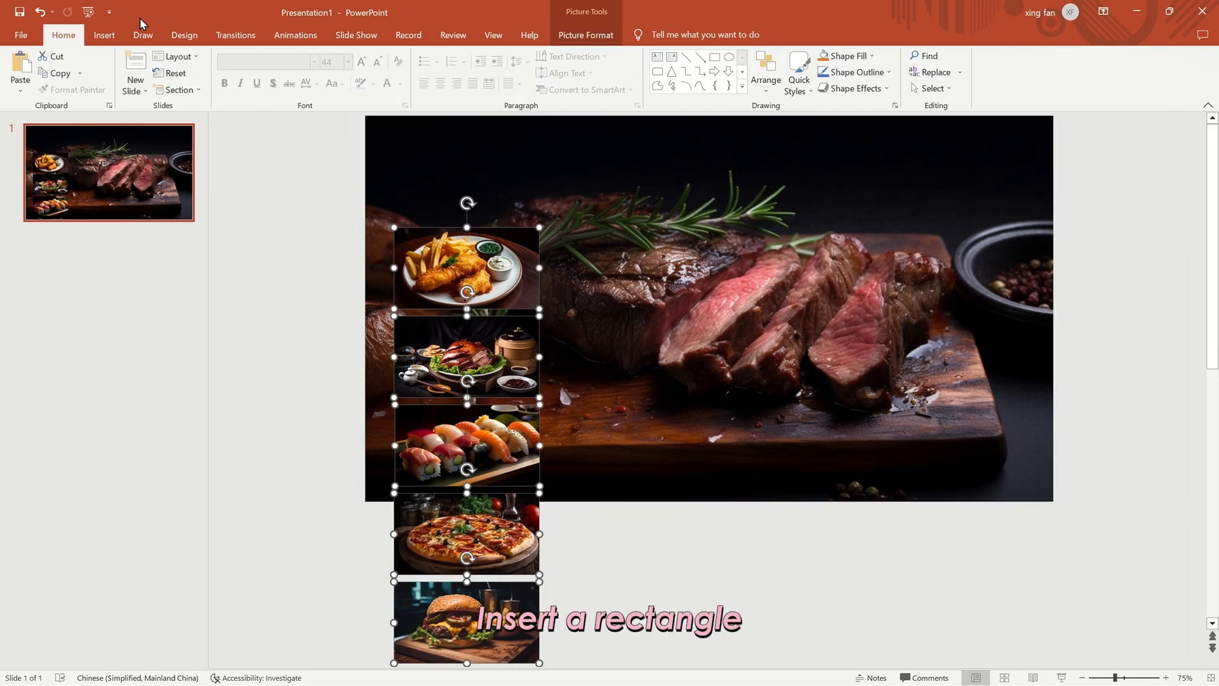
Draw a tall blue rectangle over the left strip and bring up its Format Shape settings.
left_click(227, 70)
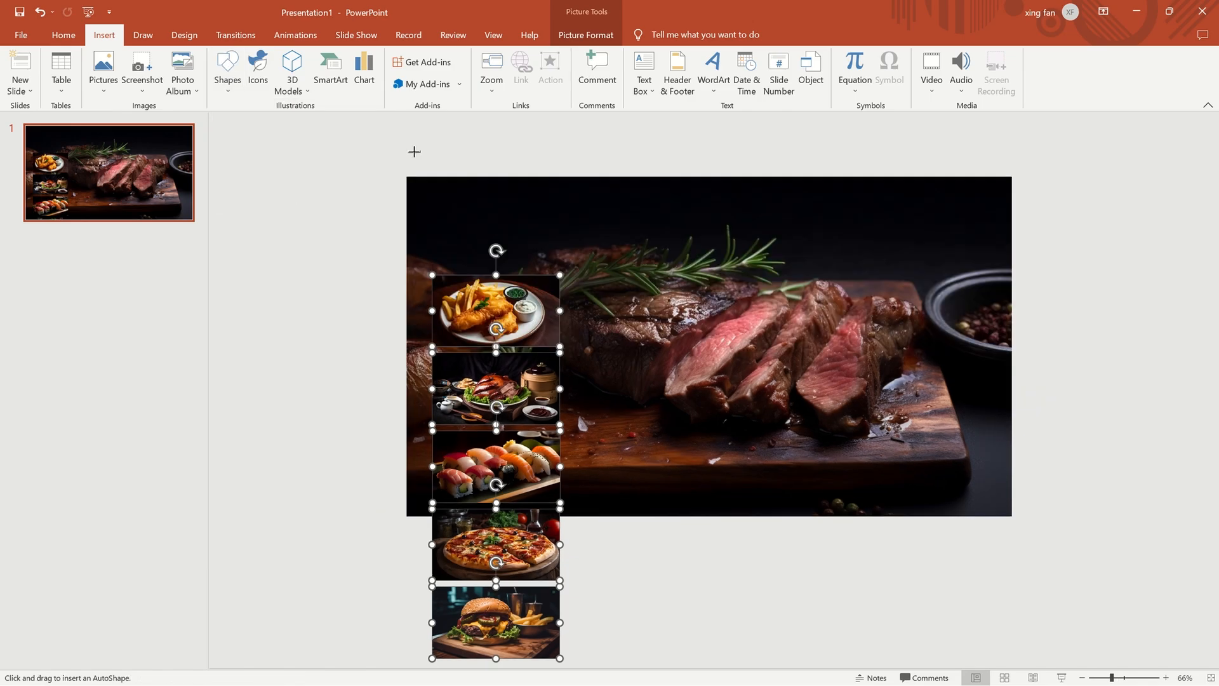
mouse_move(418, 157)
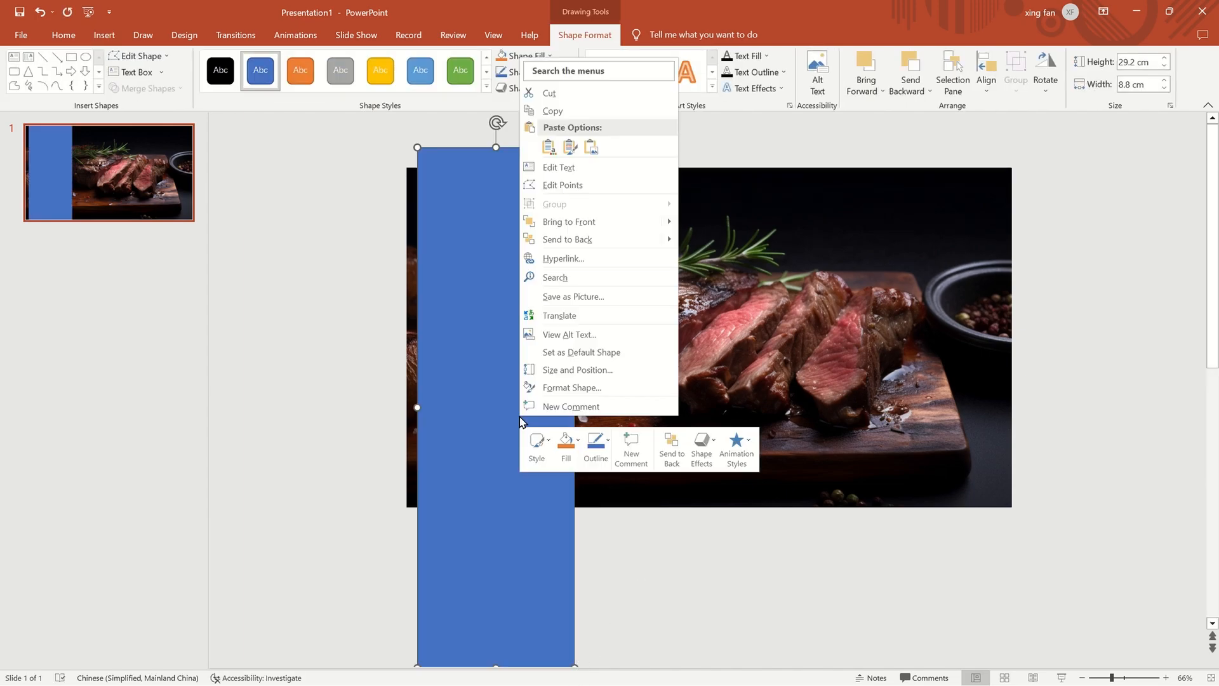
left_click(572, 387)
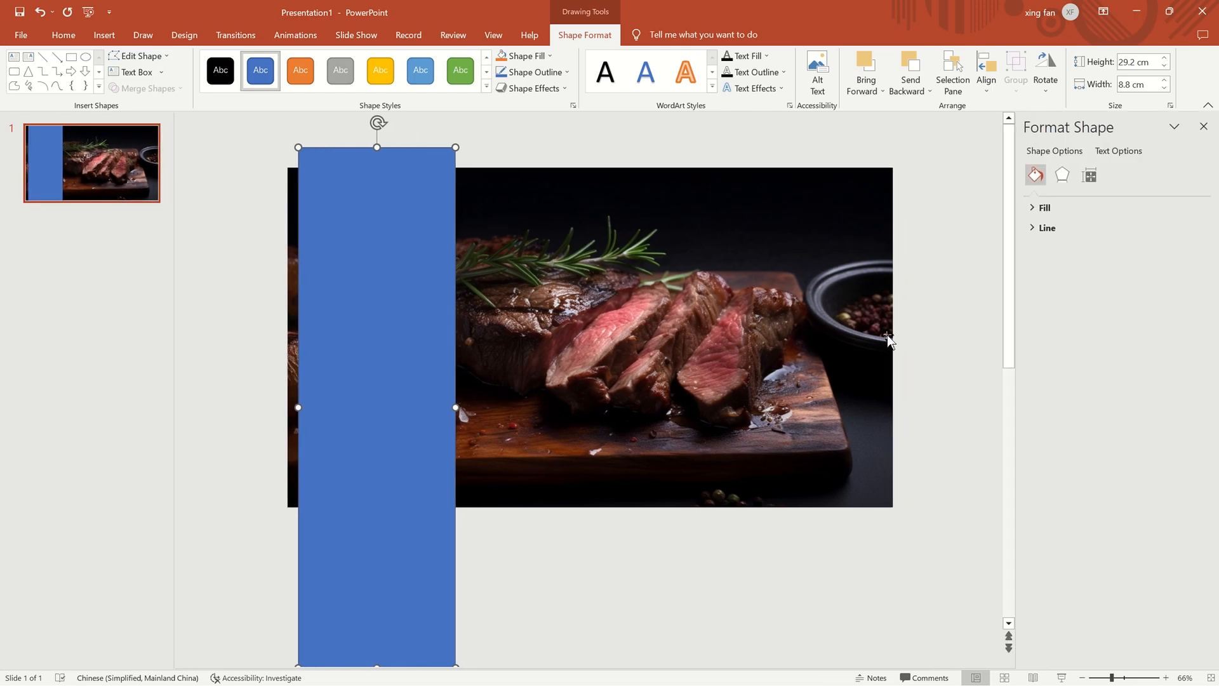
Fill the left-strip rectangle solid black at 40% transparency.
left_click(1043, 207)
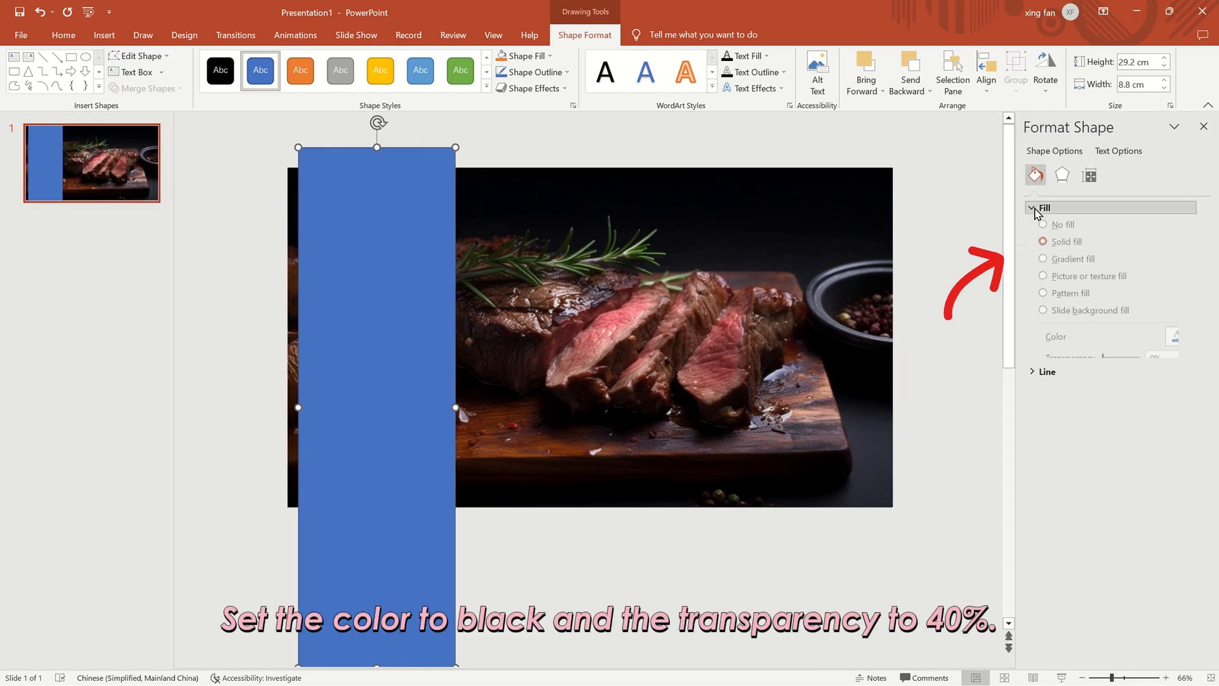
left_click(1180, 341)
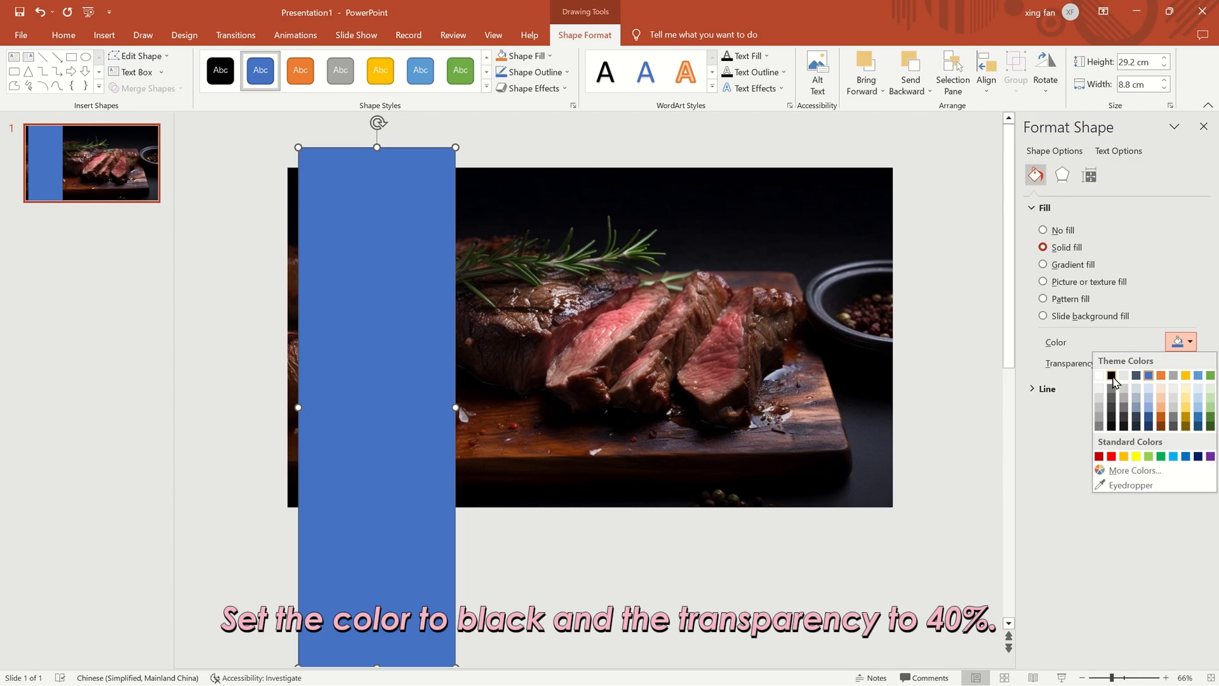
left_click(1110, 376)
type("40")
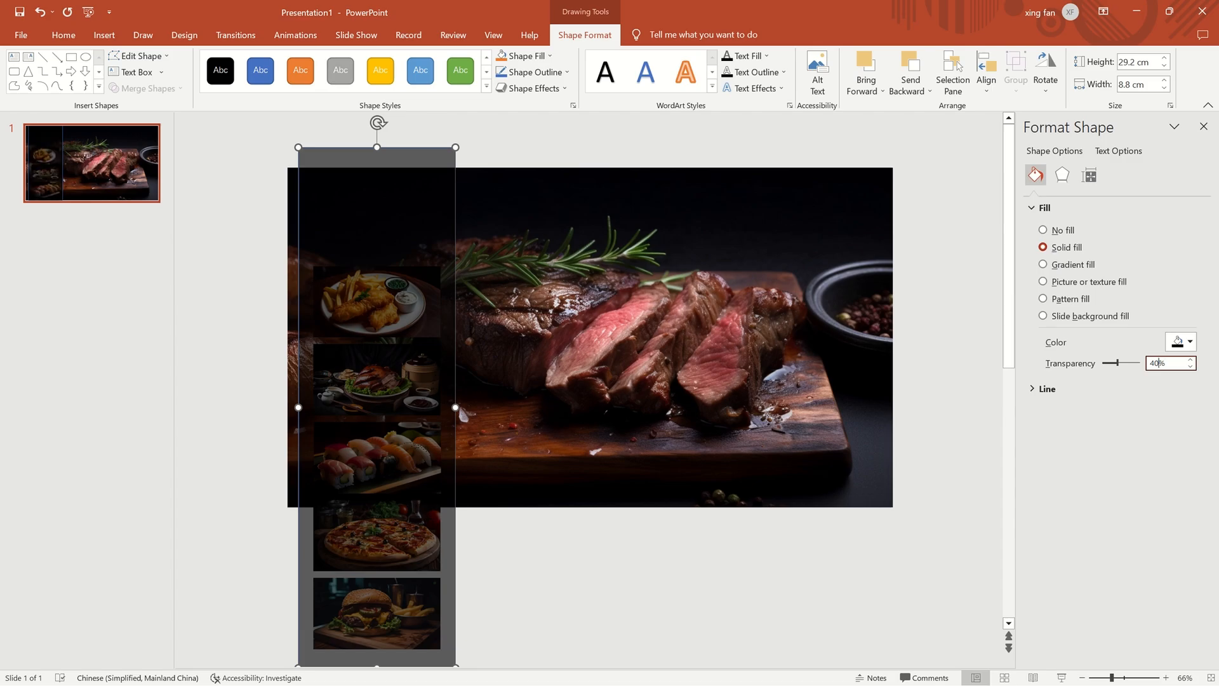
left_click(1046, 388)
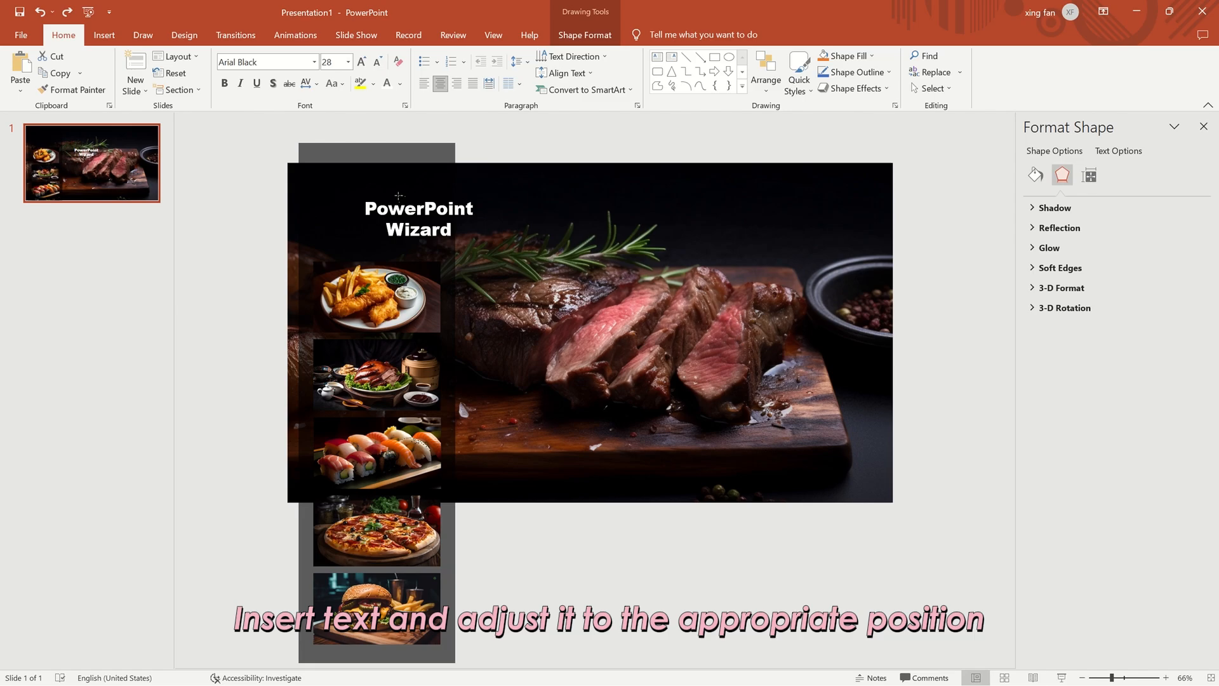
Position the 'PowerPoint Wizard' title centered at the top of the dark strip.
left_click_drag(418, 217, 377, 216)
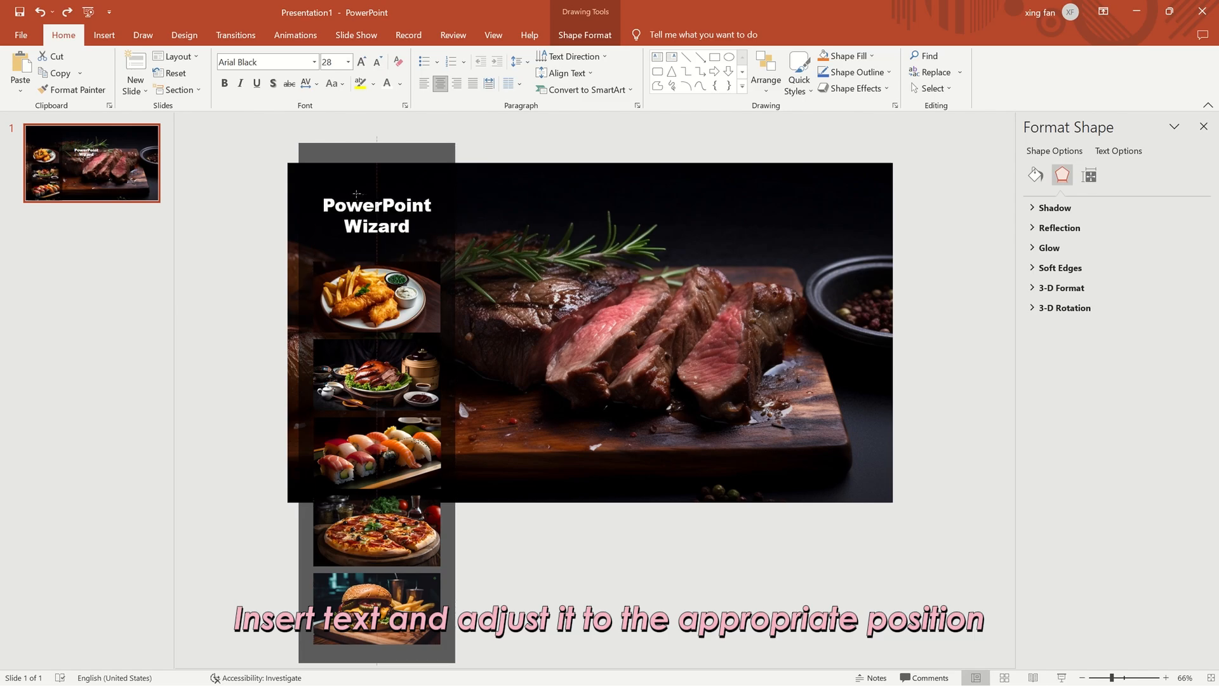
left_click(376, 216)
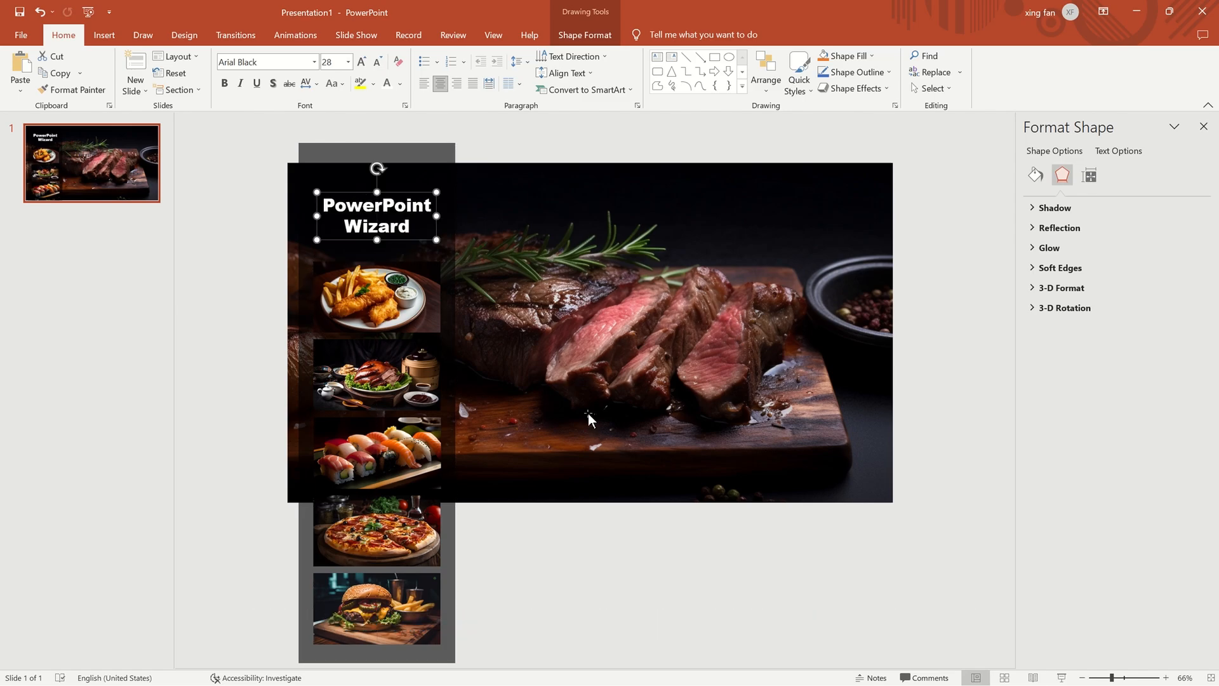
mouse_move(816, 521)
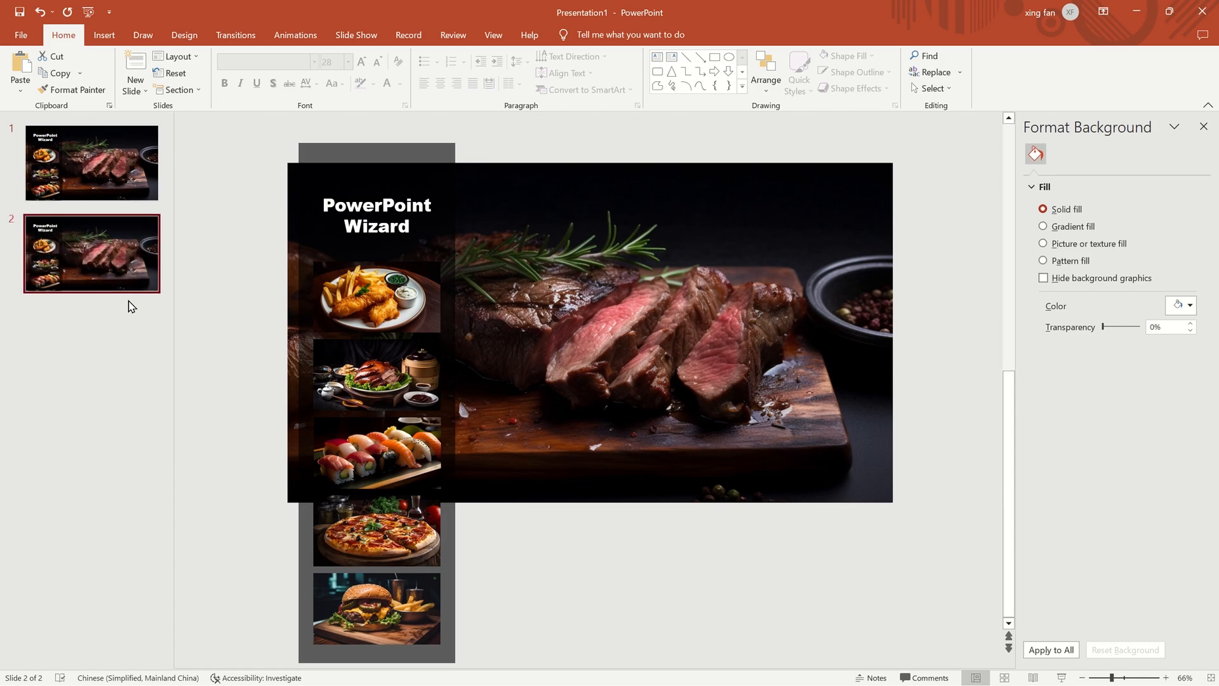
Stretch the fish-and-chips photo to full-slide size and realign the title and thumbnails.
left_click(376, 297)
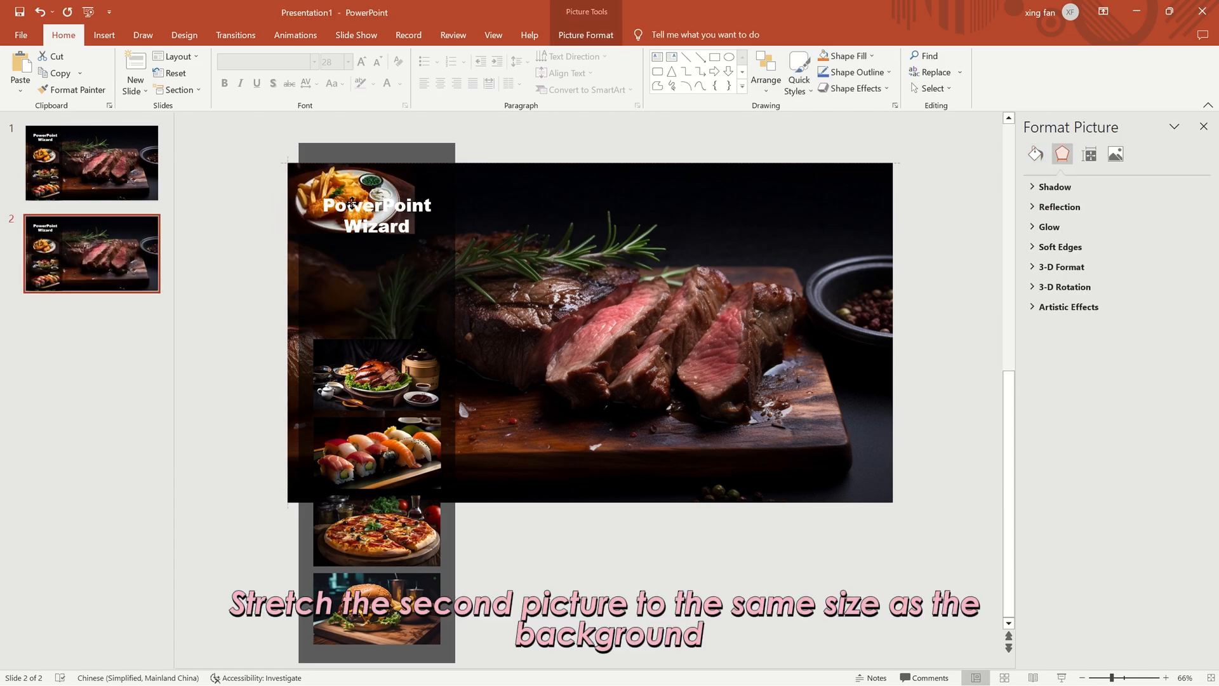
left_click(354, 198)
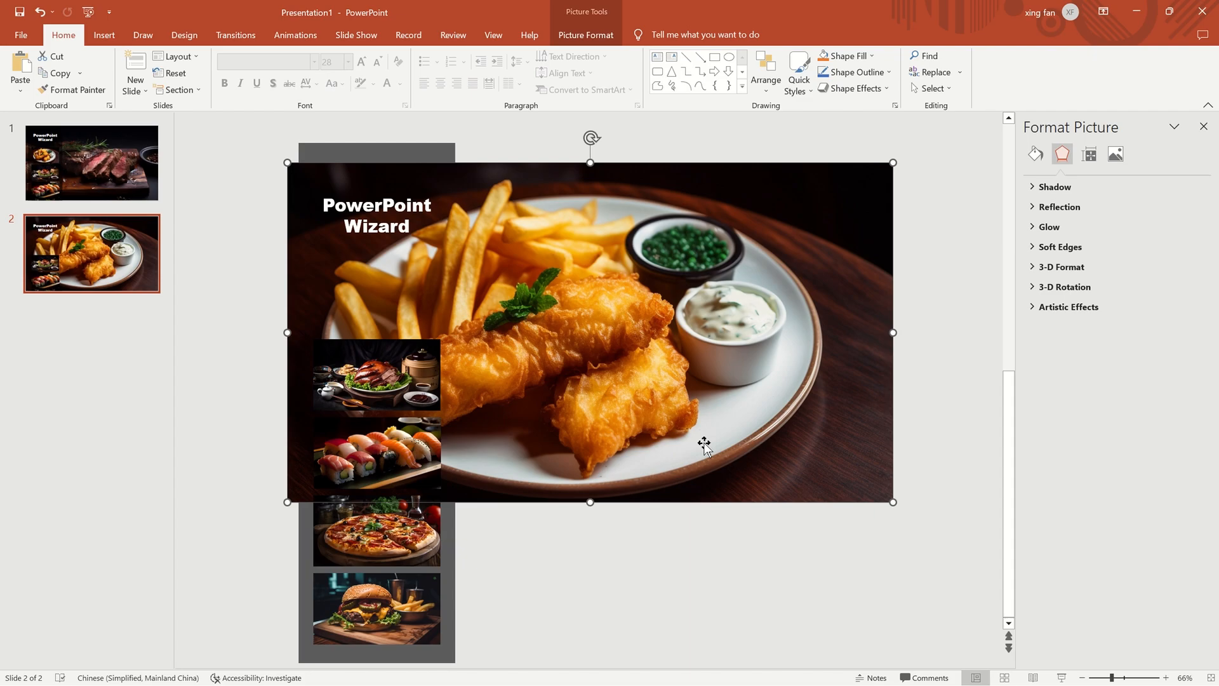
mouse_move(601, 335)
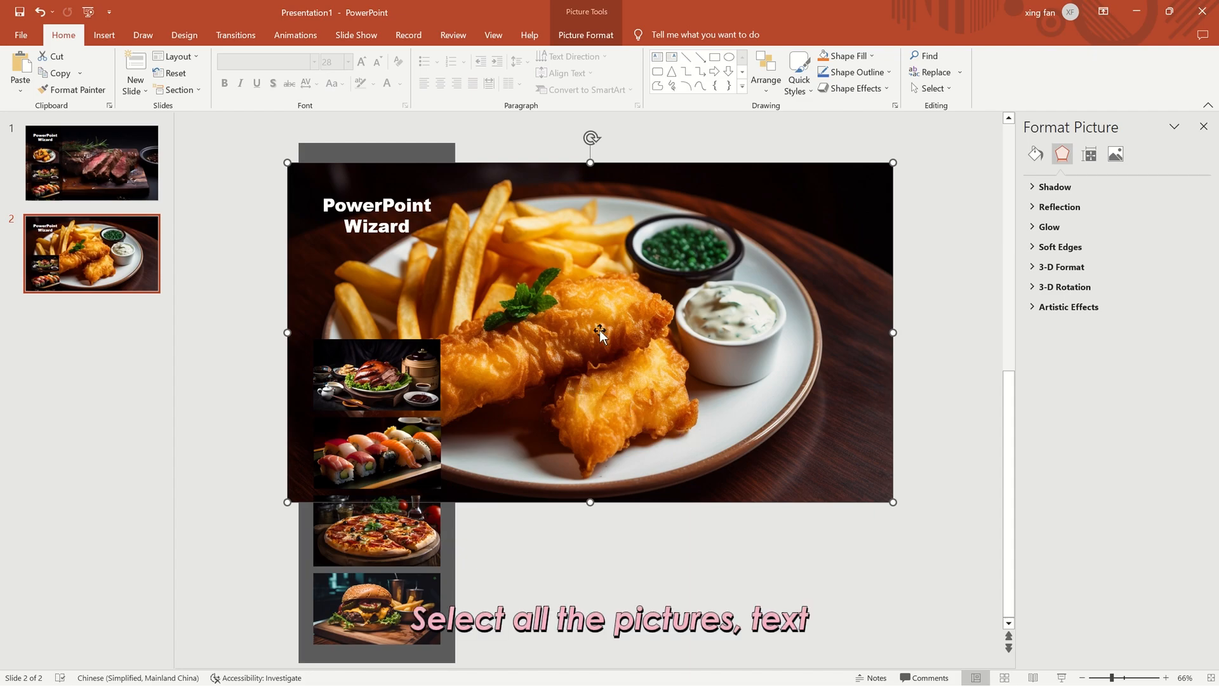
left_click(458, 532)
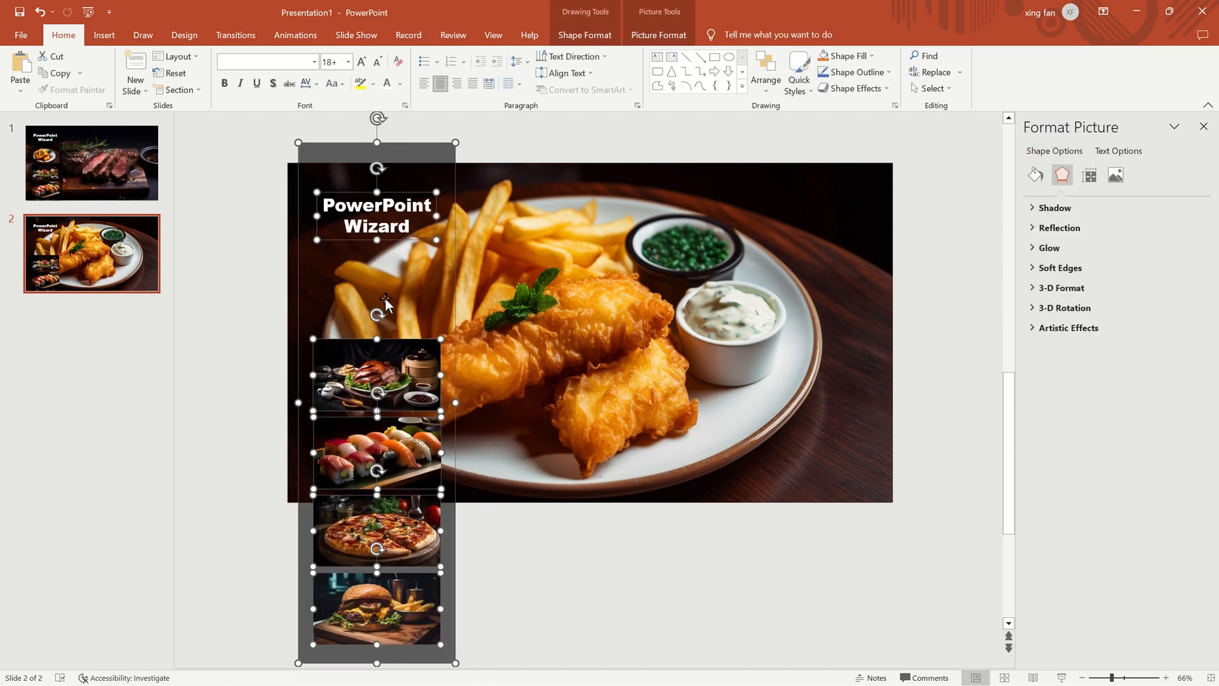
right_click(377, 304)
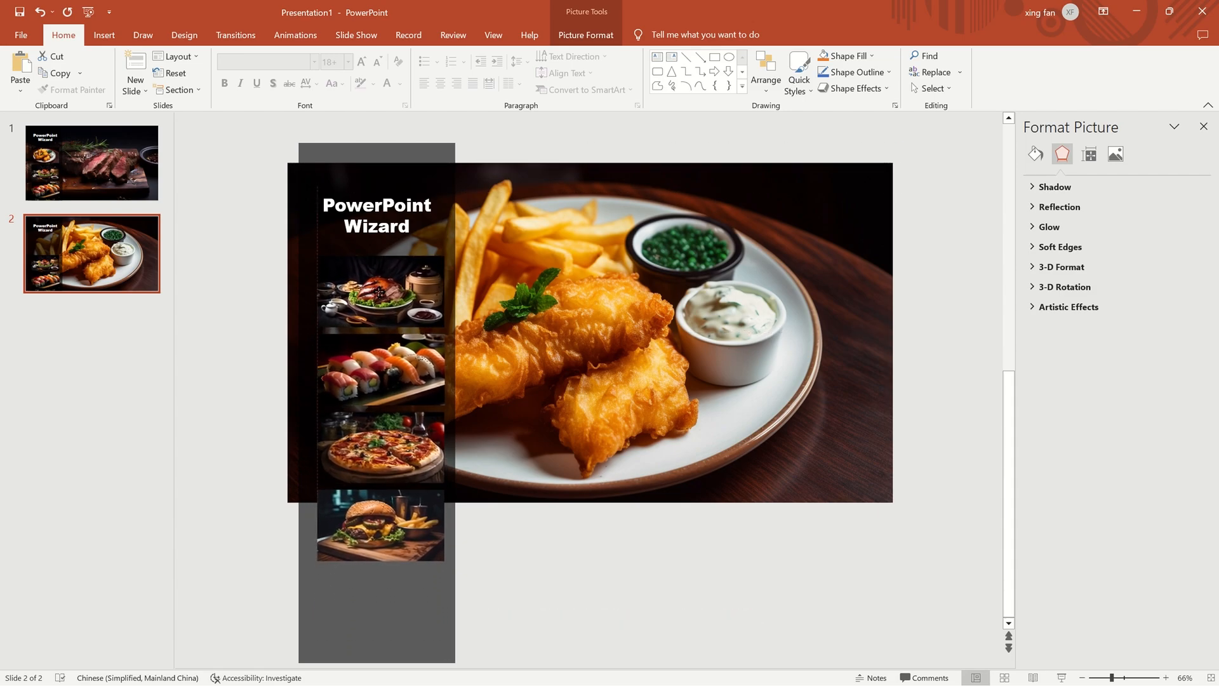
Make slides 3-5 with the grilled platter, sushi and pizza photos as backdrops.
left_click(374, 443)
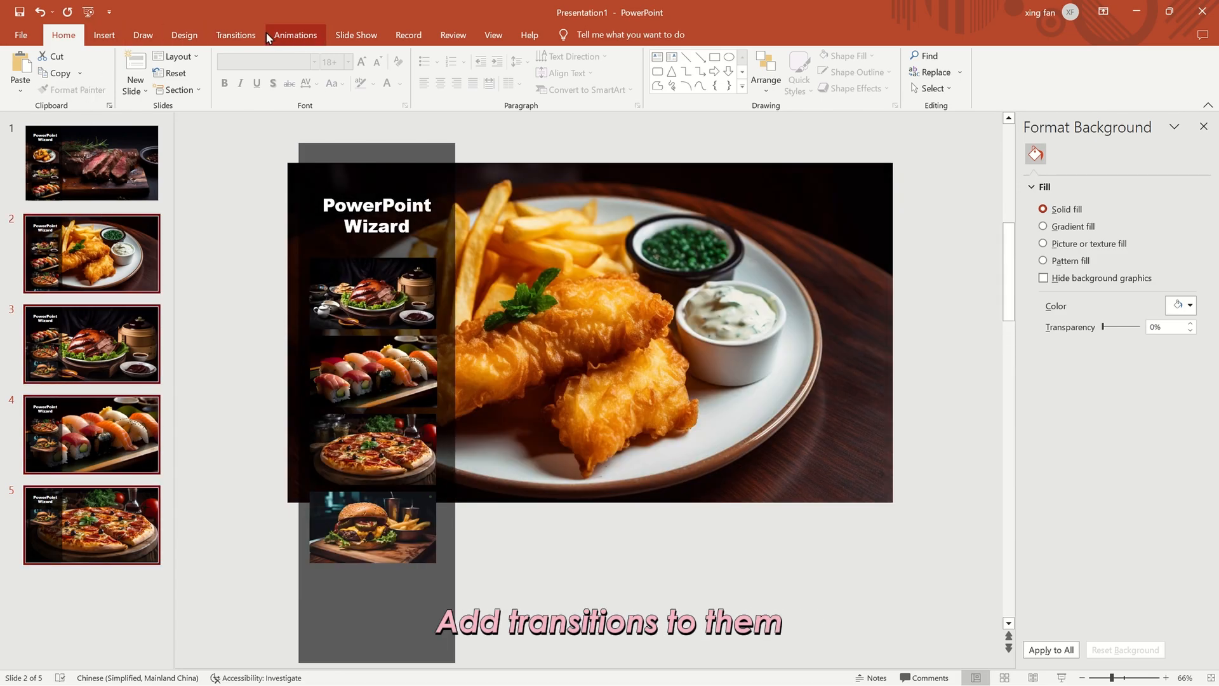
Apply the Morph transition with a two-second duration to slides 2 through 5.
left_click(234, 35)
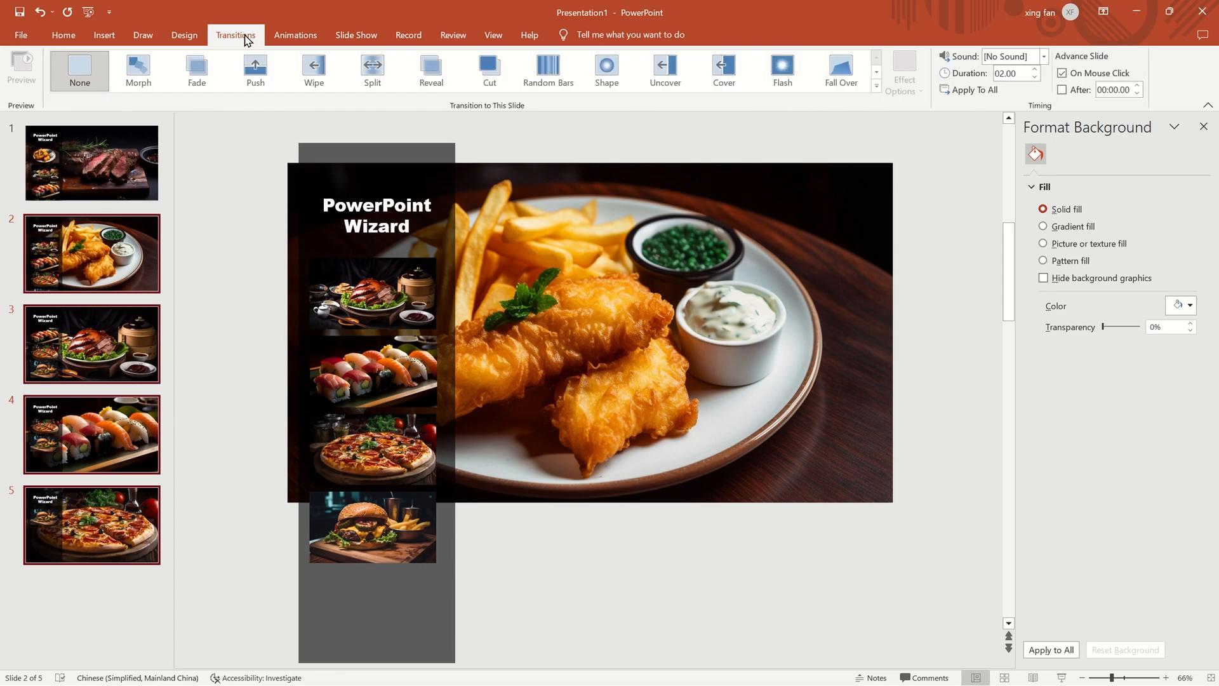
left_click(137, 69)
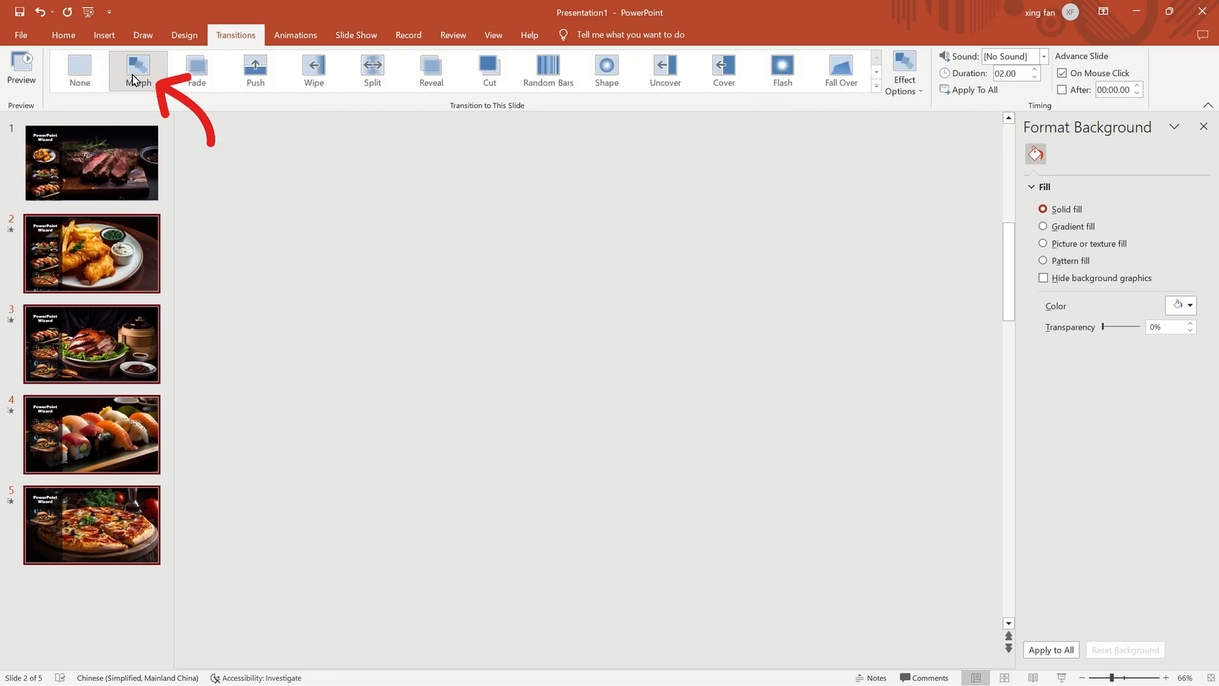
left_click(139, 70)
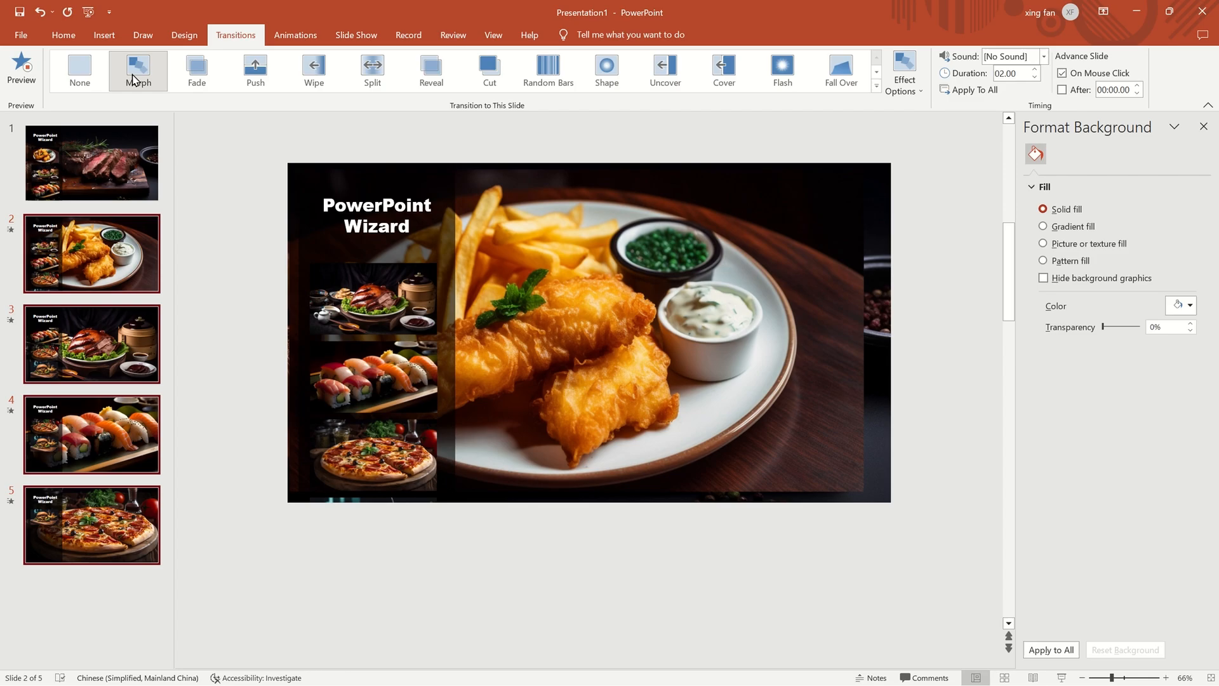
left_click(137, 70)
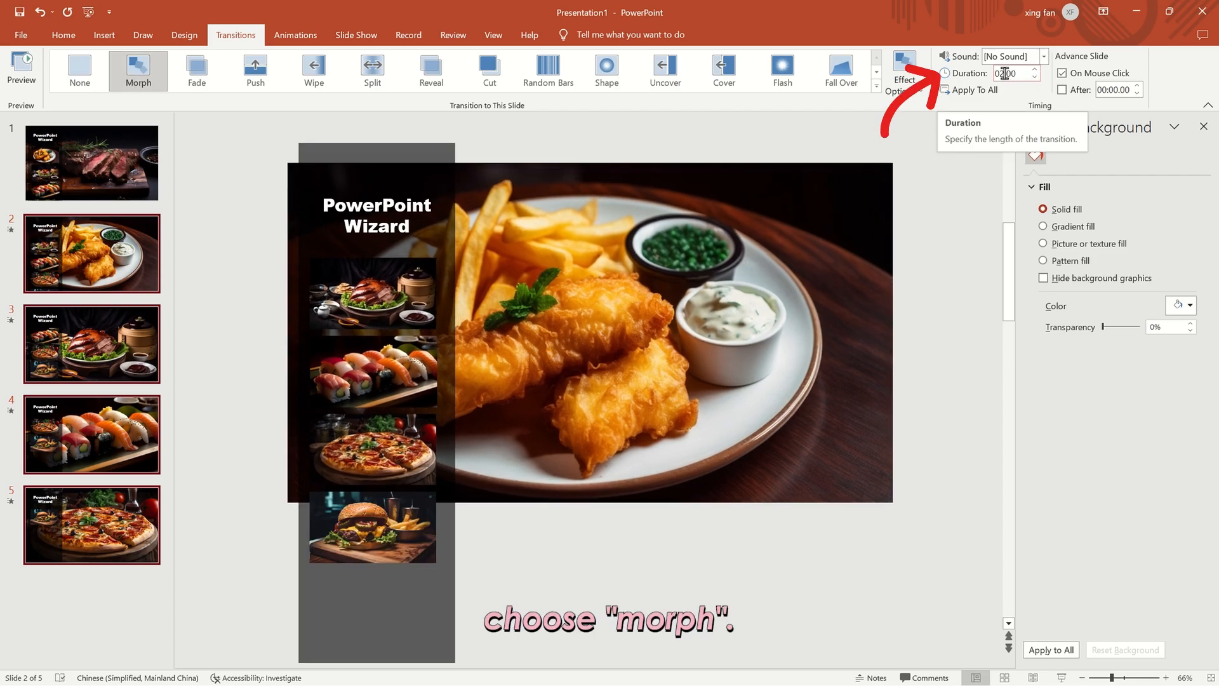
mouse_move(983, 132)
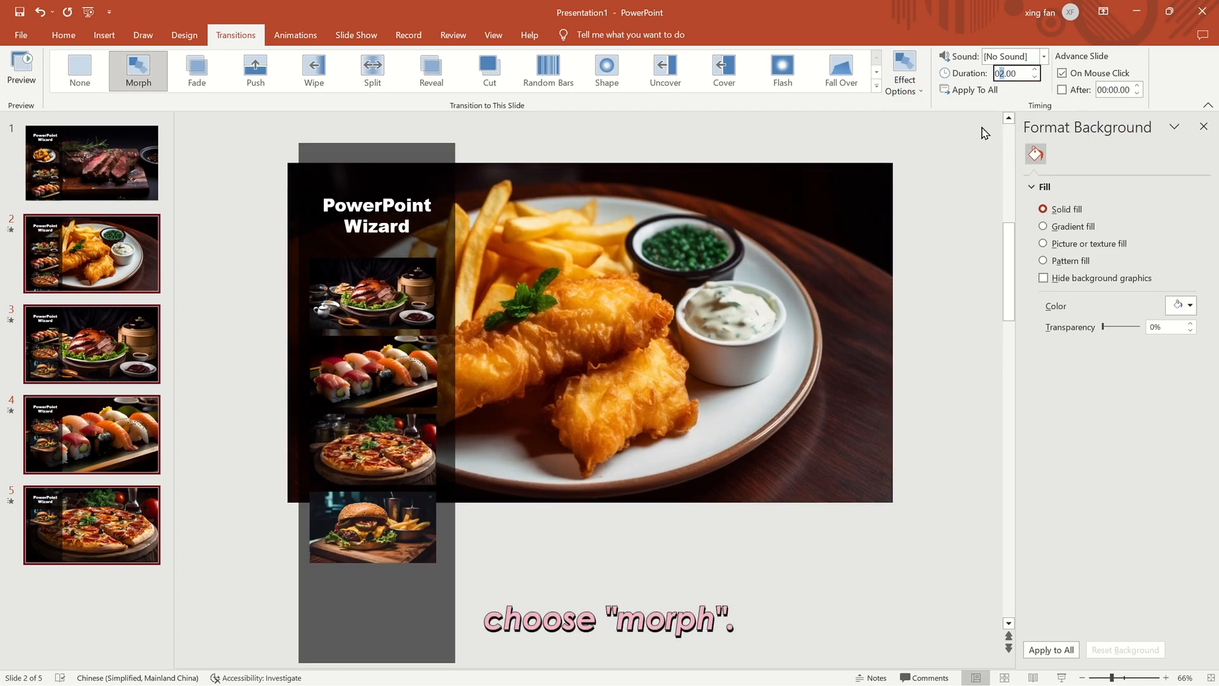